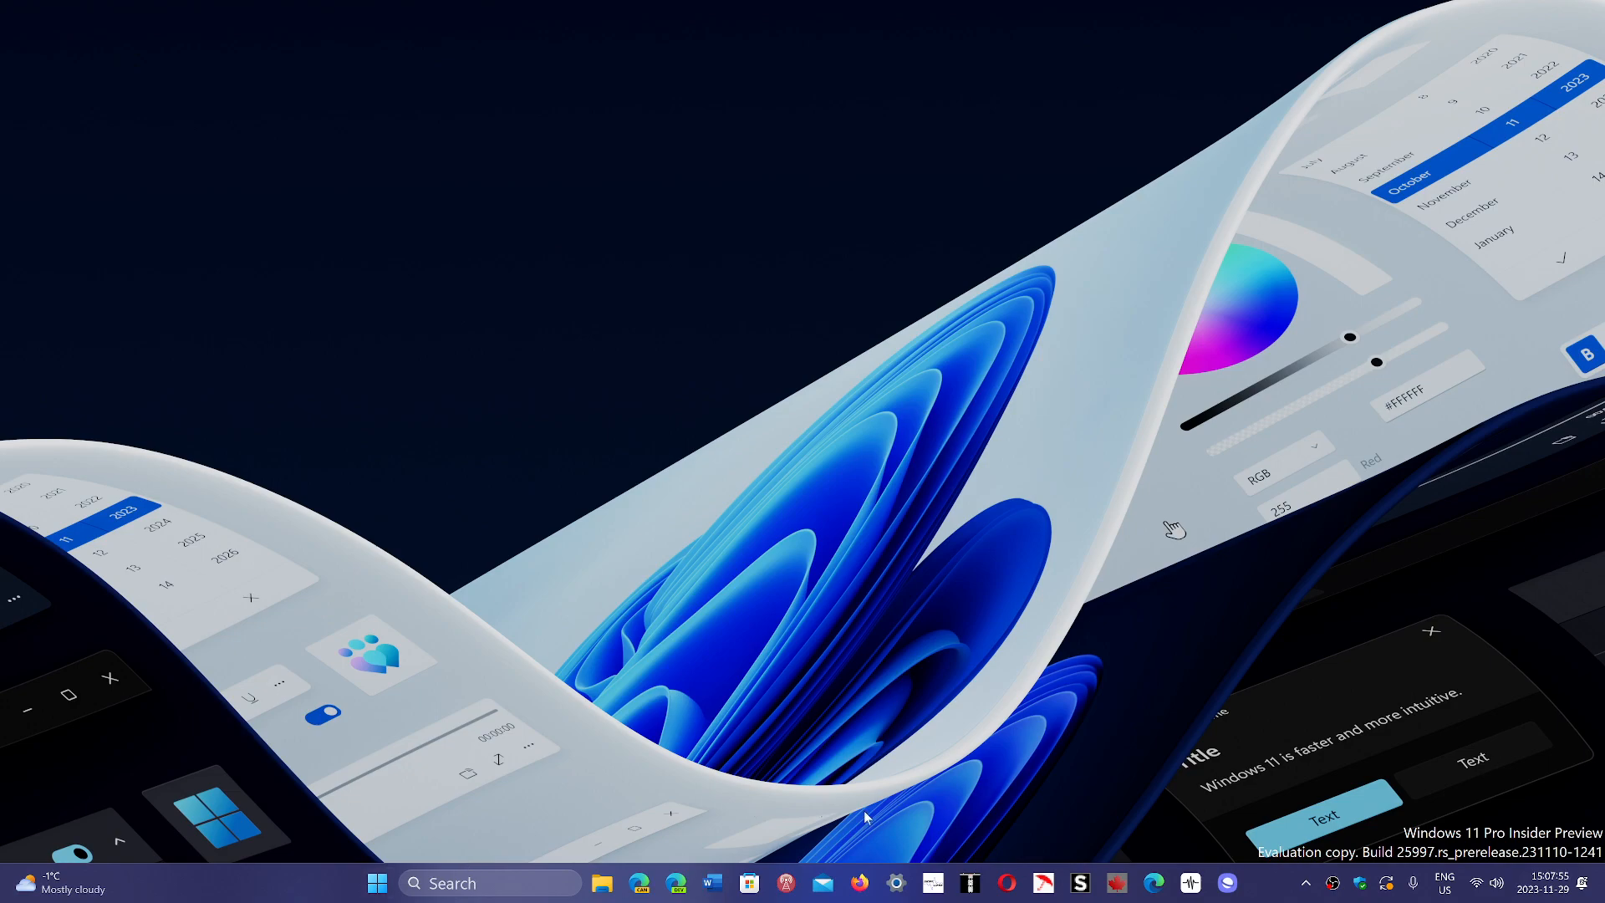
- Launch Windows Settings from the taskbar, landing on its Home page
{"action": "left_click", "coordinate": [894, 882]}
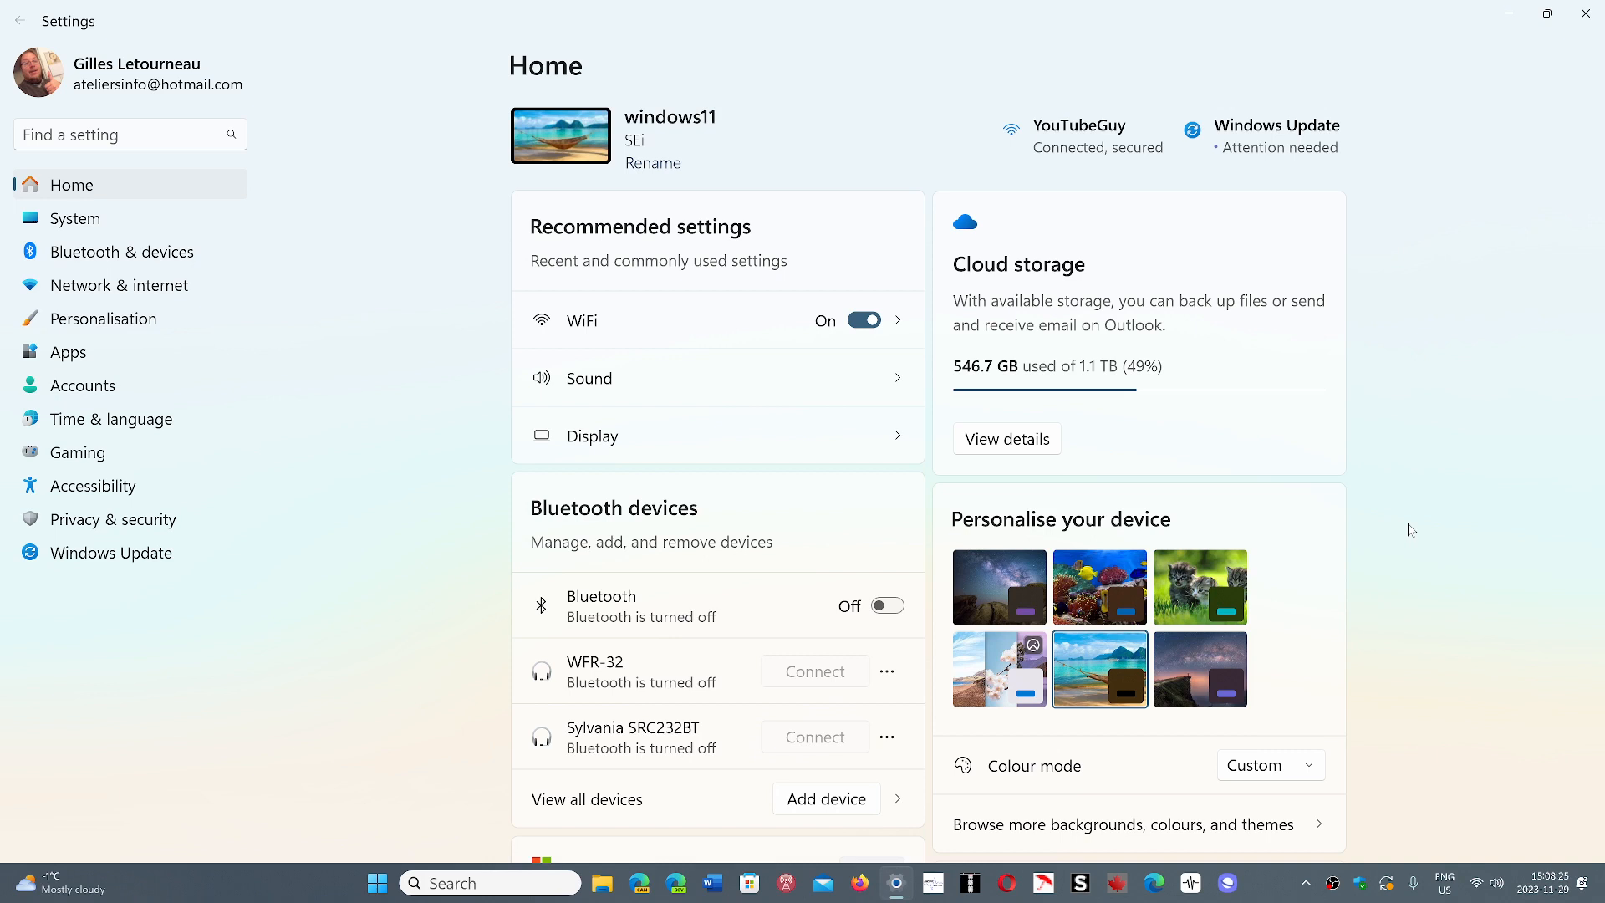
{"action": "mouse_move", "coordinate": [1464, 227]}
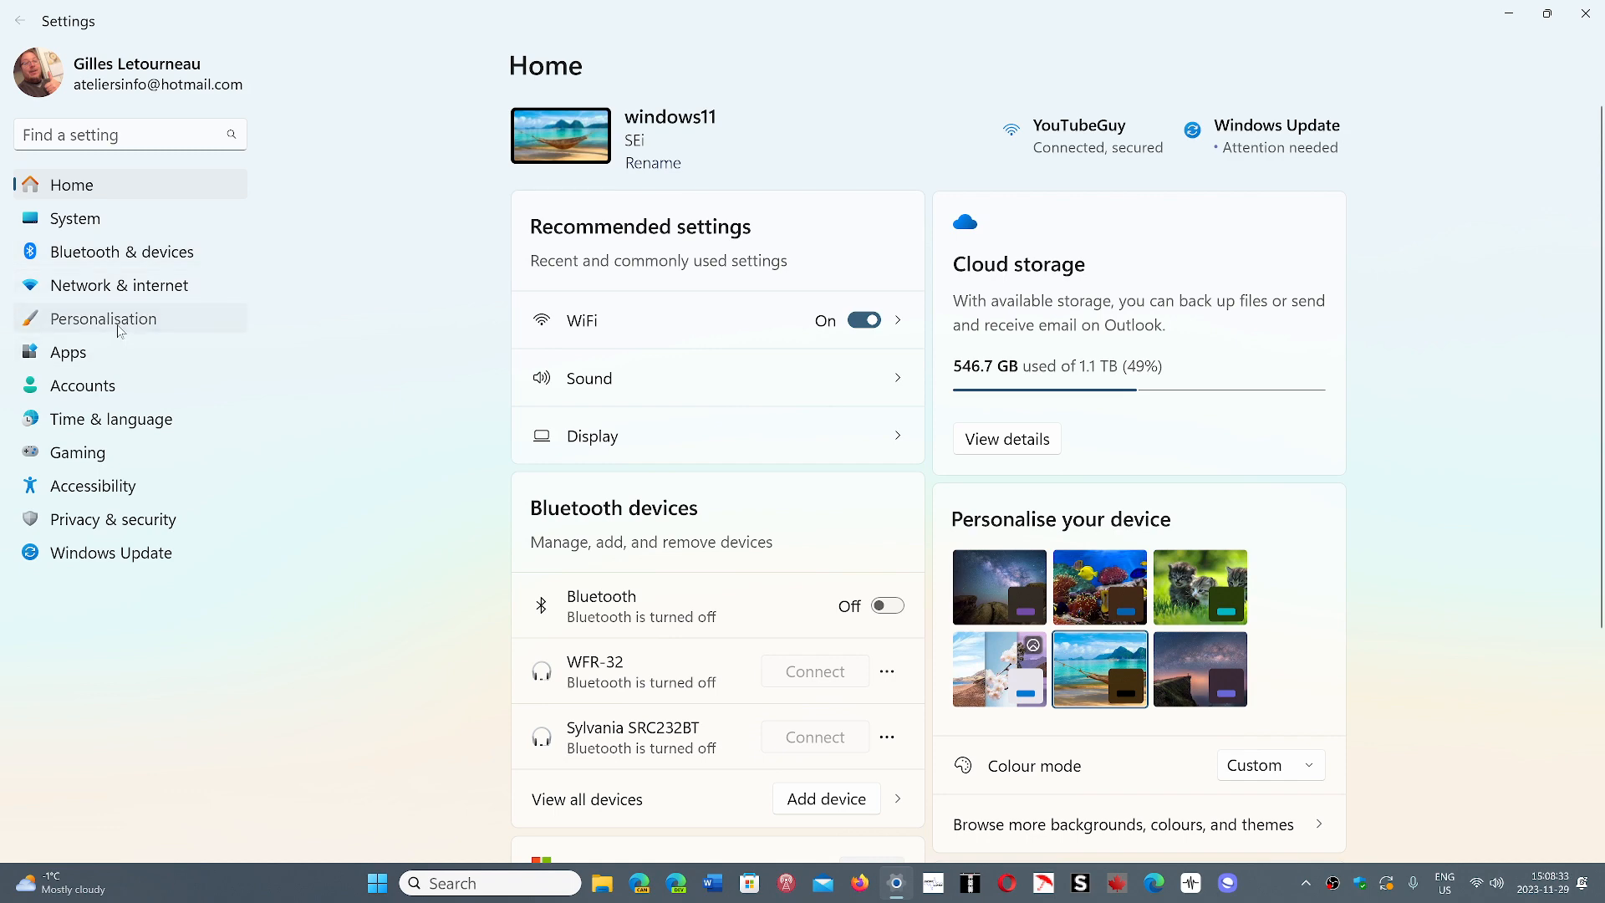
- Browse the Personalisation Colours options, then close Settings to return to the desktop
{"action": "left_click", "coordinate": [102, 318]}
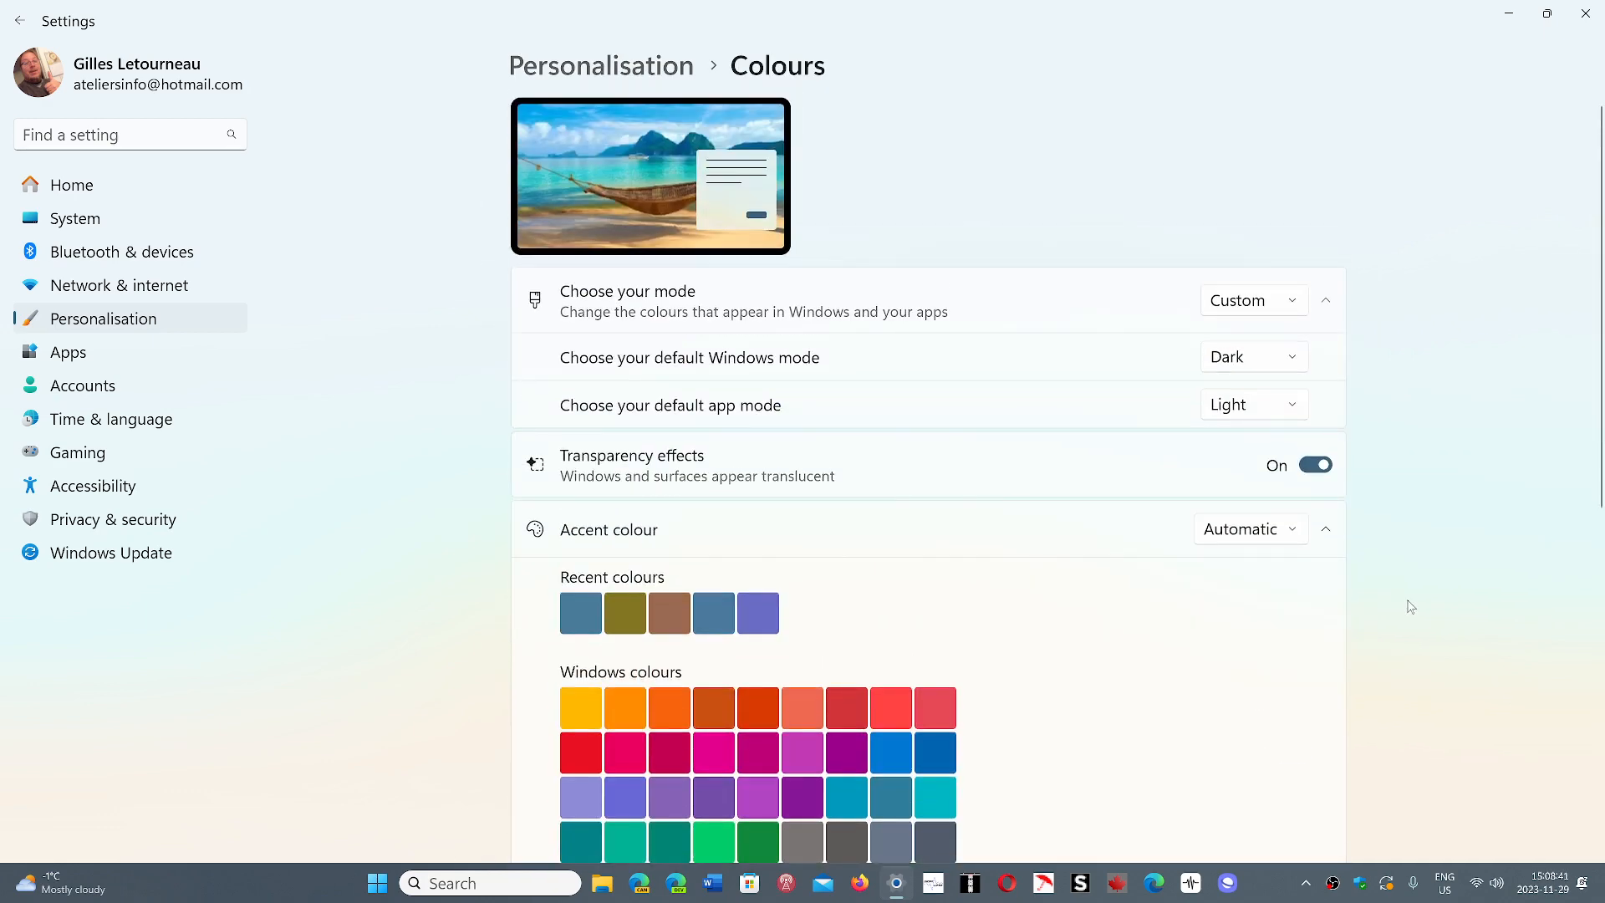
{"action": "scroll", "scroll_direction": "down", "scroll_amount": 3}
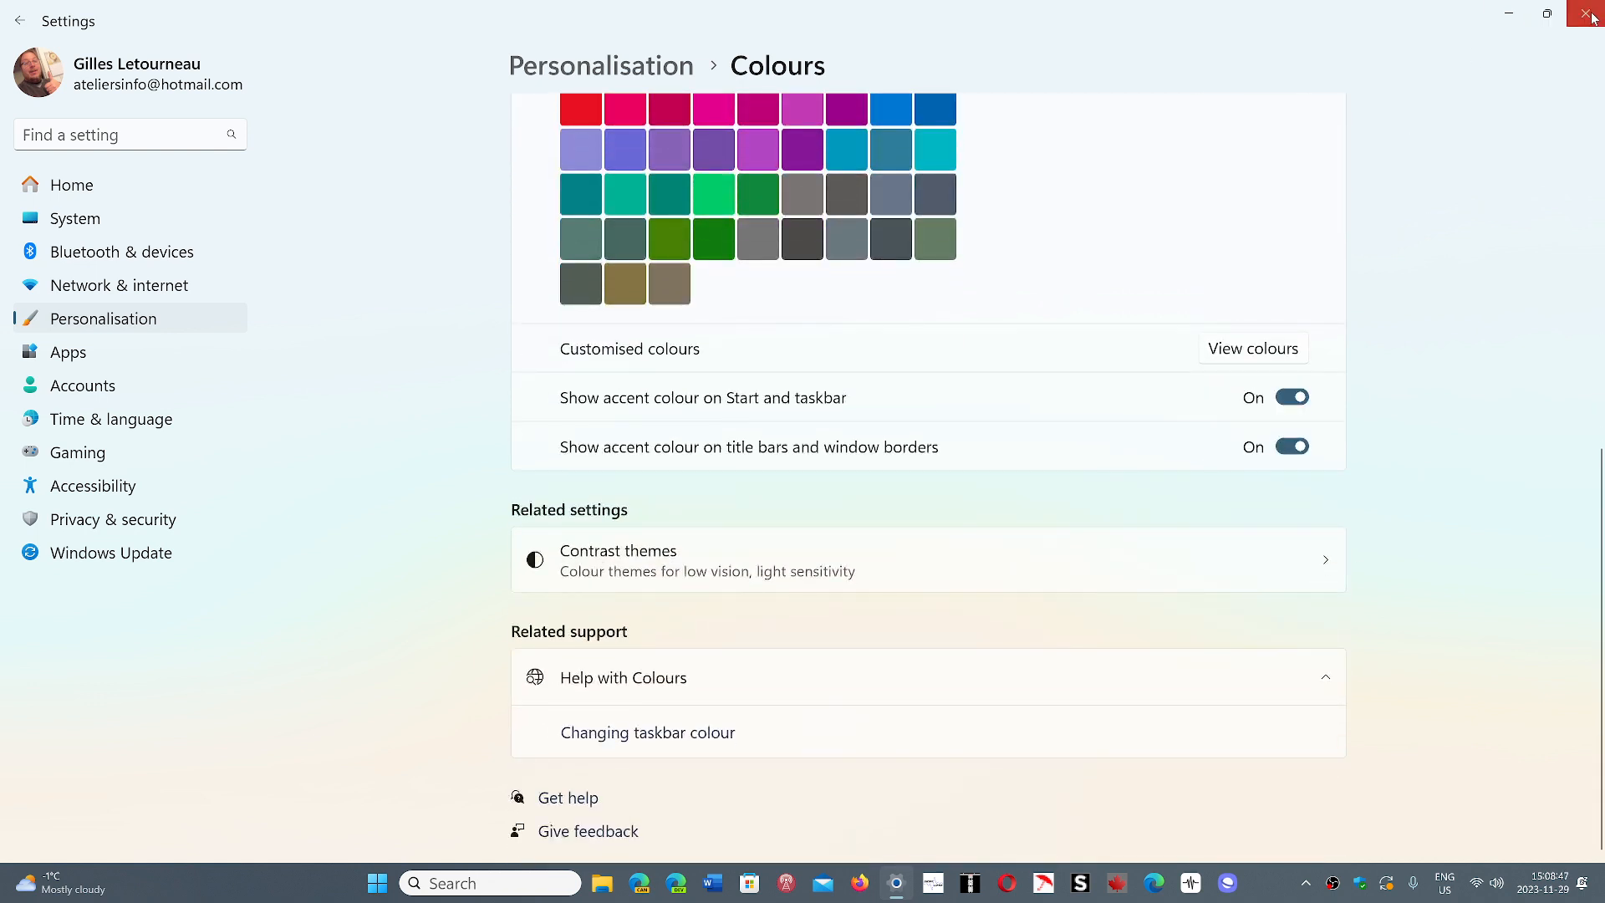
{"action": "left_click", "coordinate": [1593, 18]}
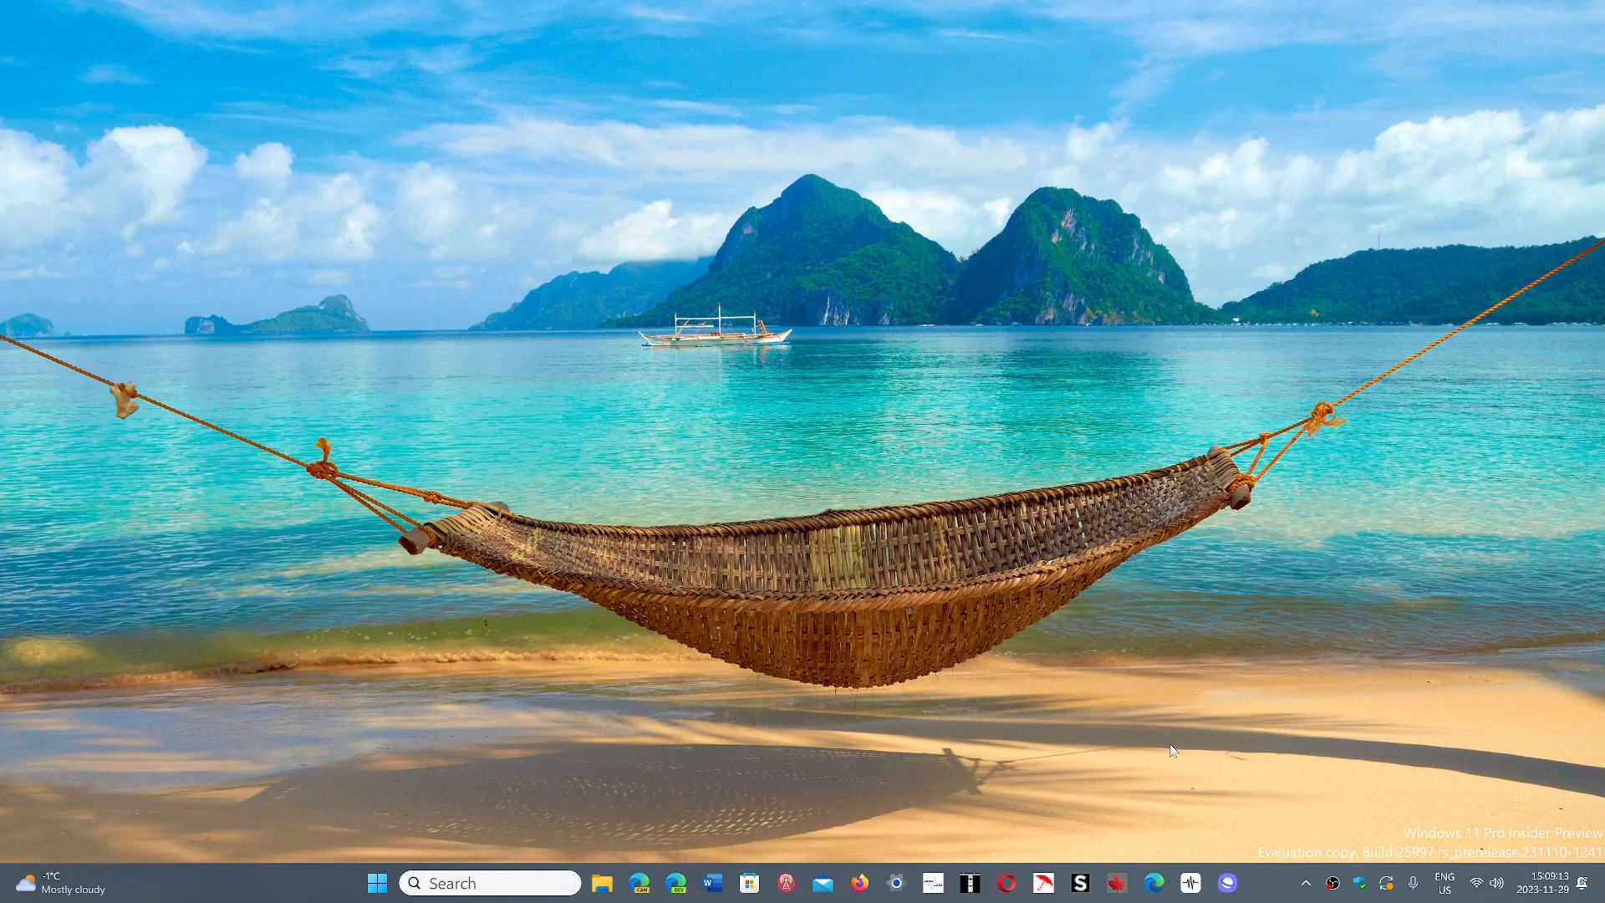
{"action": "mouse_move", "coordinate": [1285, 884]}
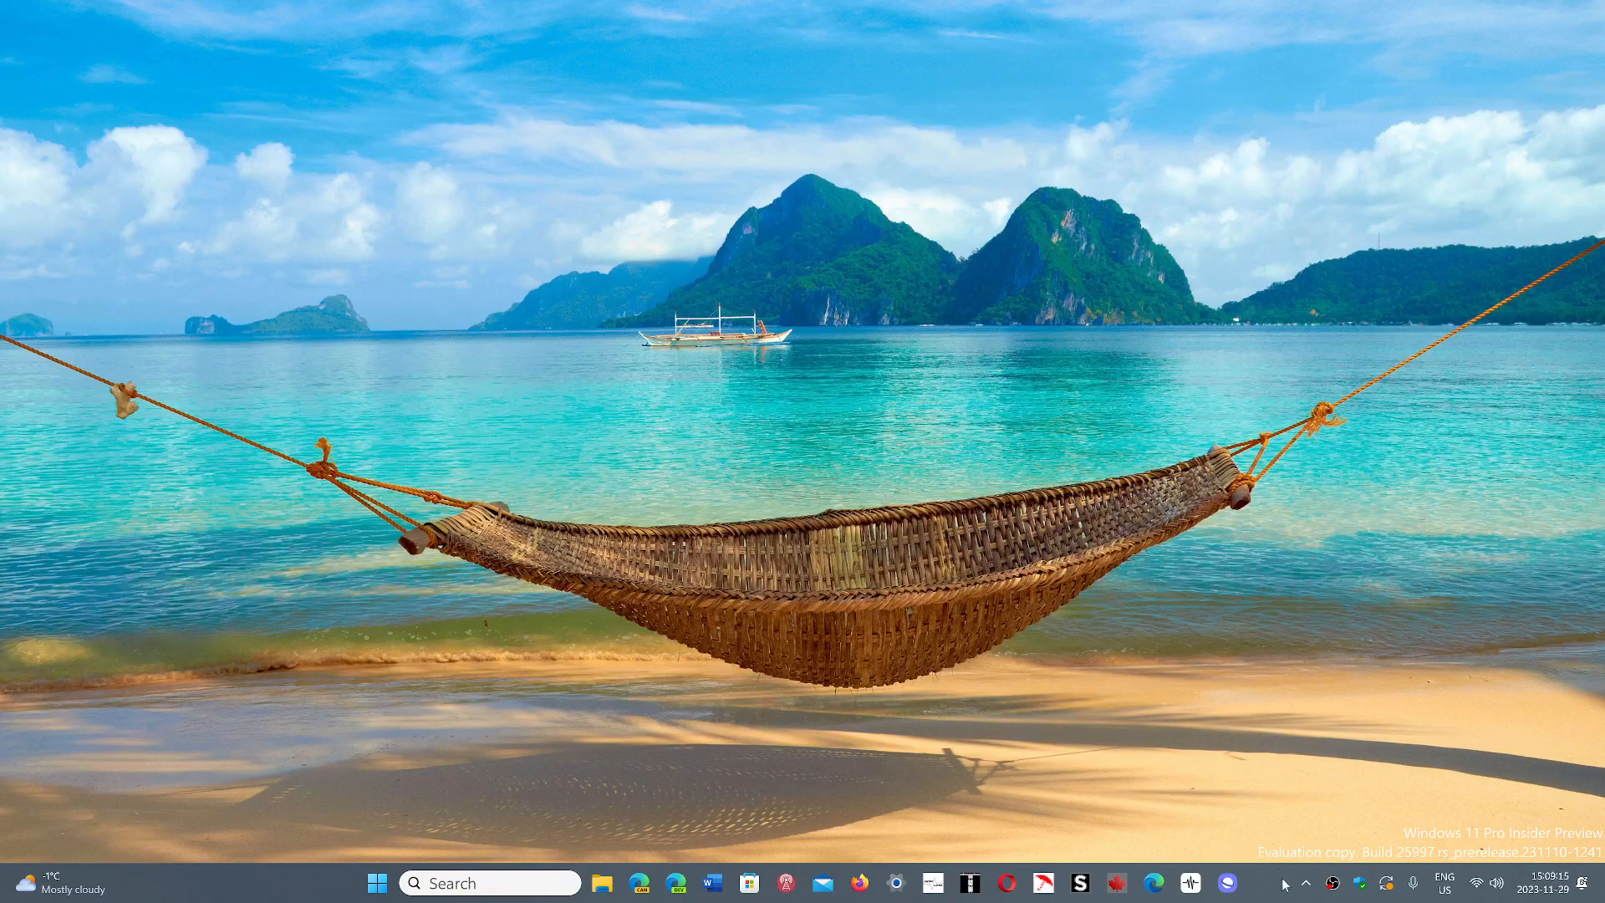
{"action": "mouse_move", "coordinate": [1286, 892]}
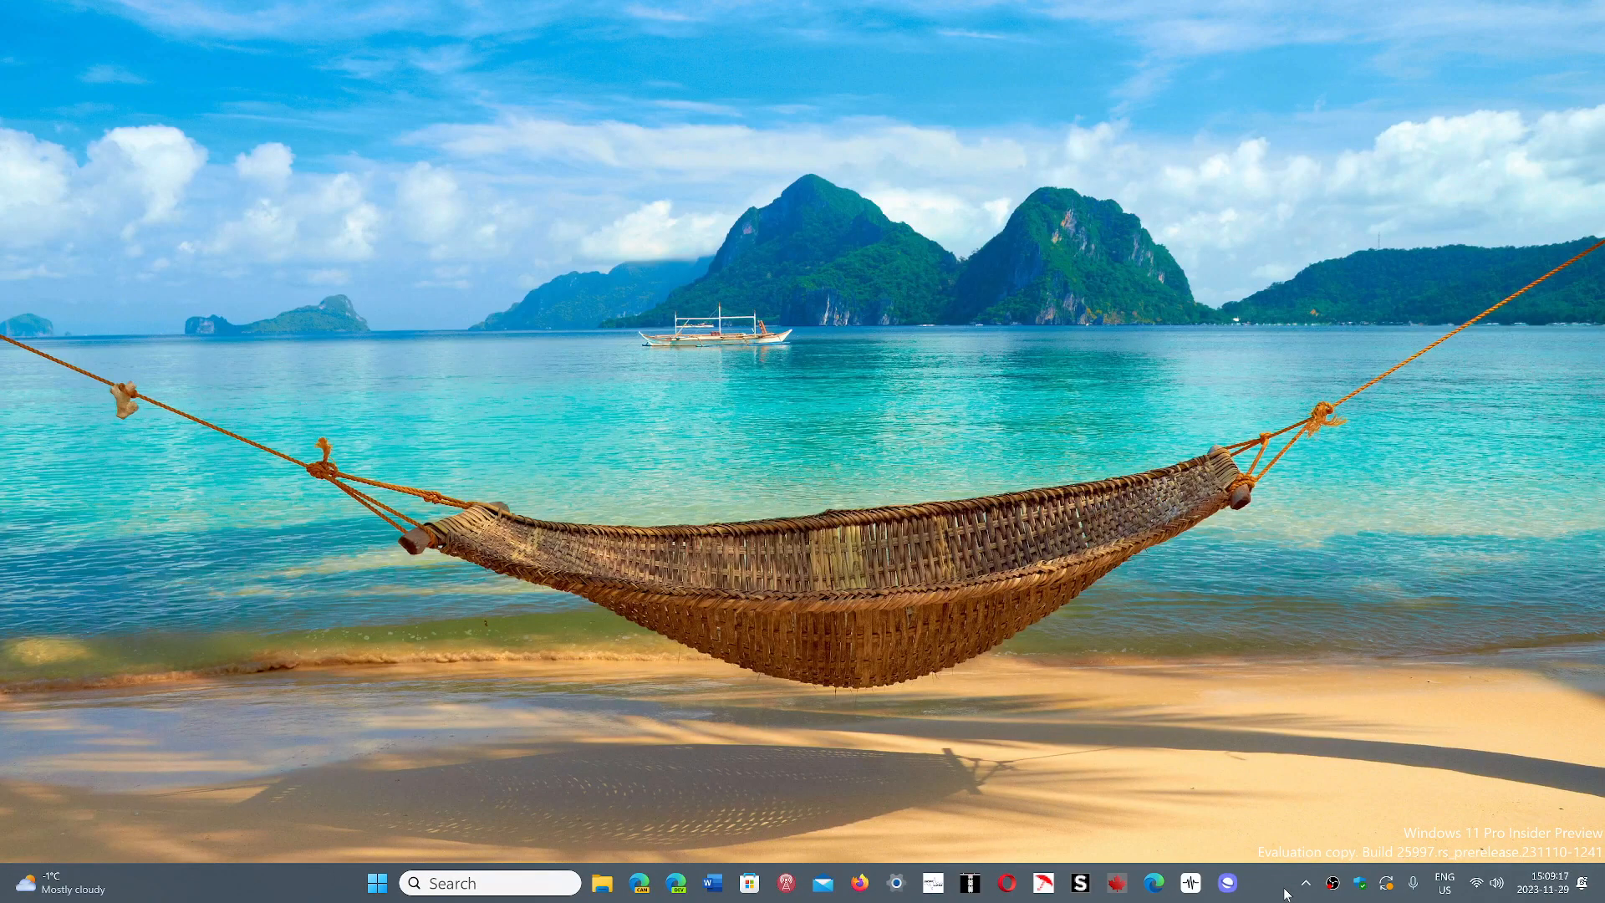